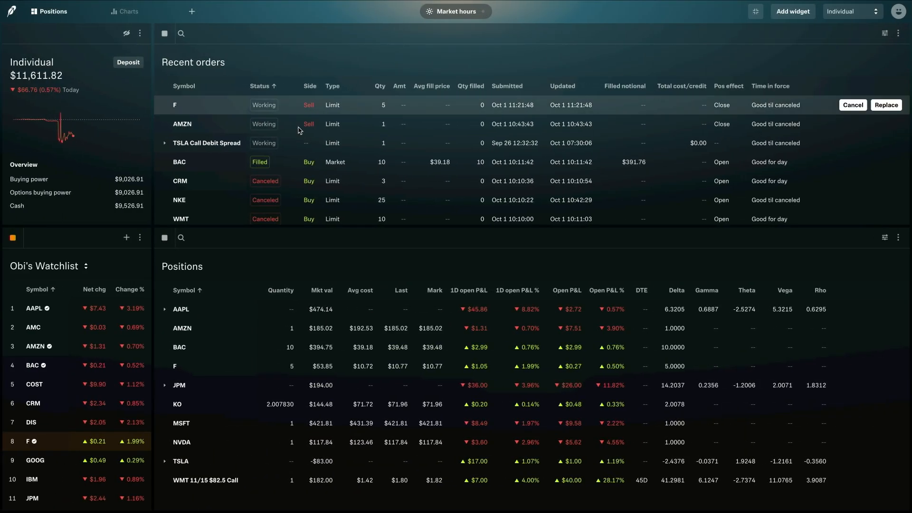
mouse_move(189, 442)
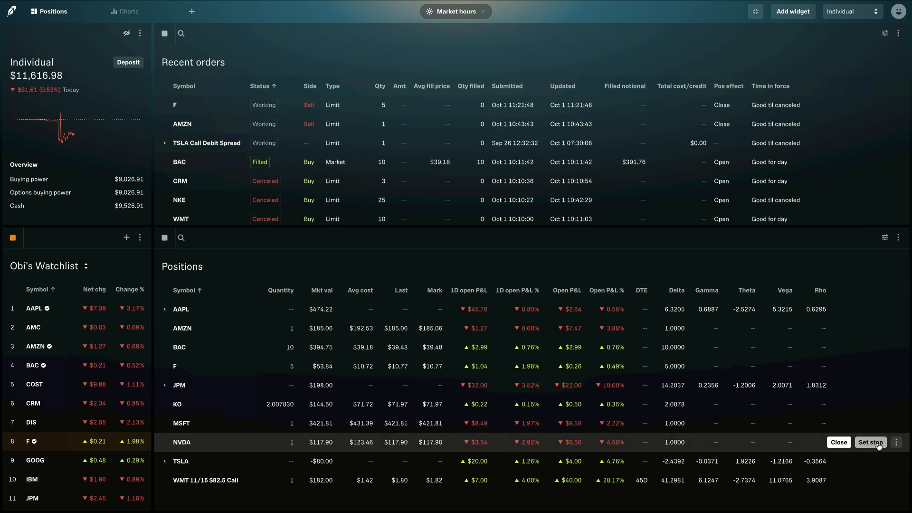
Step: Start a stop-market sell ticket for the 1 NVDA share with stop prefilled at $116.71
left_click(871, 442)
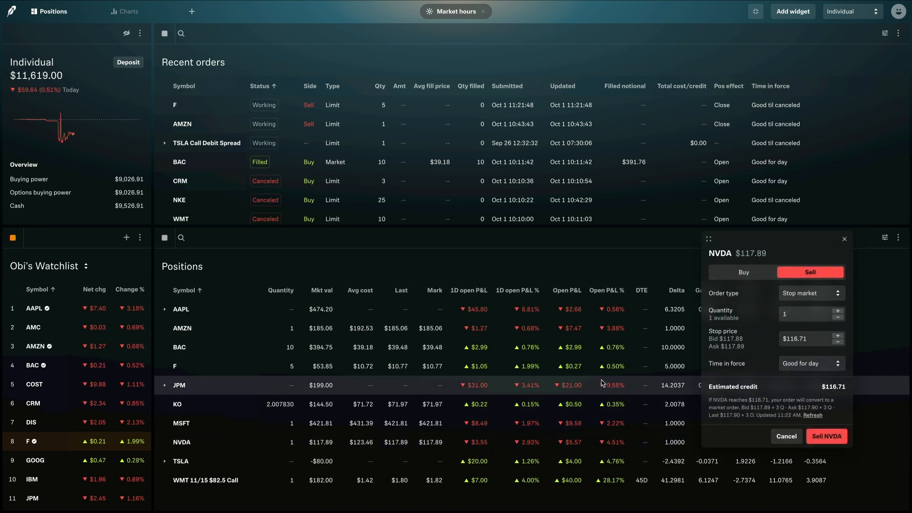